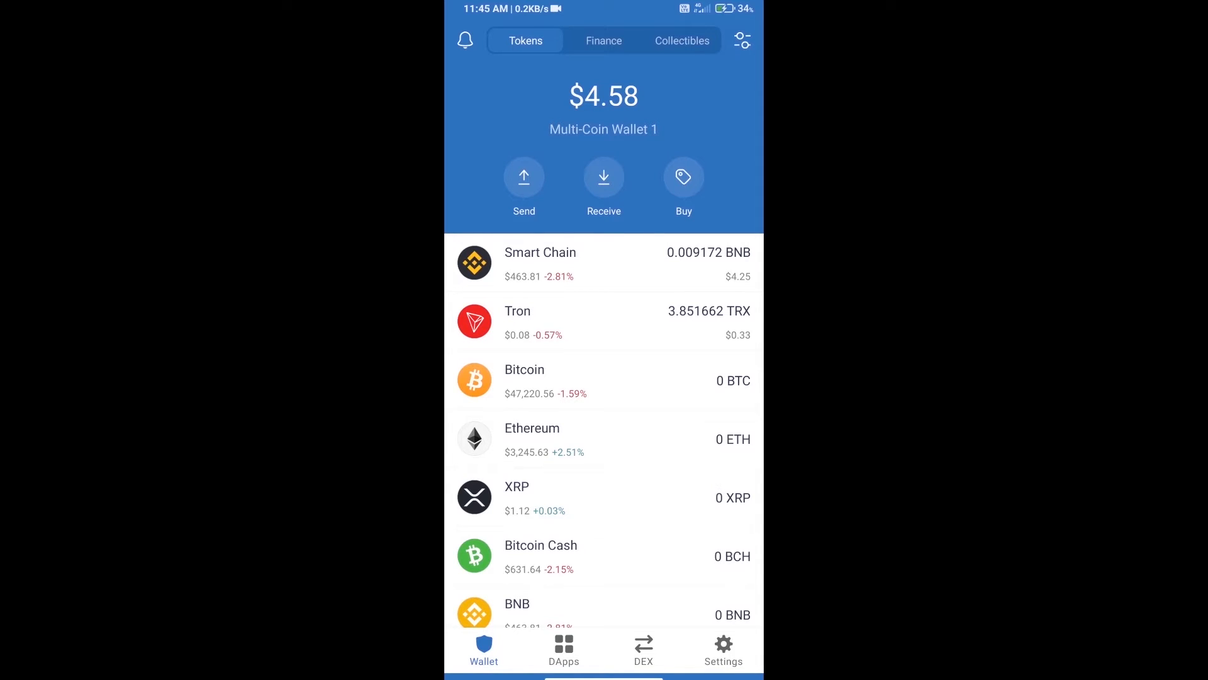
- Search the token list for BNB, then open PancakeSwap from the DApp browser history
{"action": "left_click", "coordinate": [683, 176]}
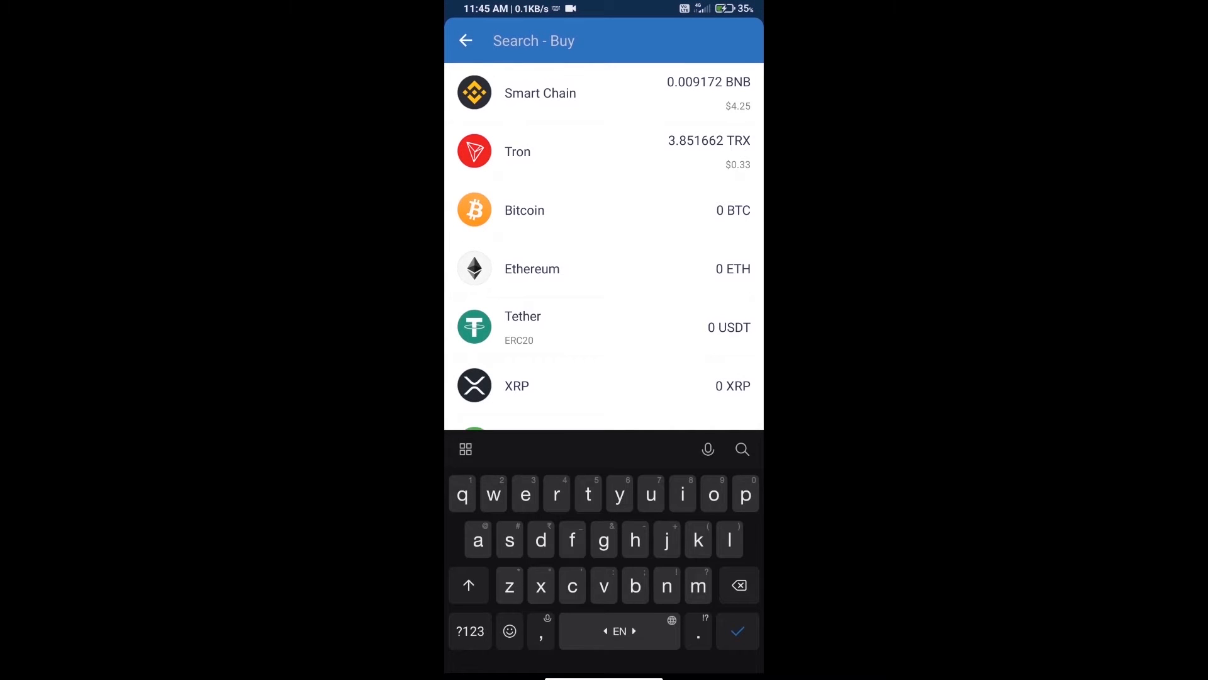
{"action": "type", "text": "bnb"}
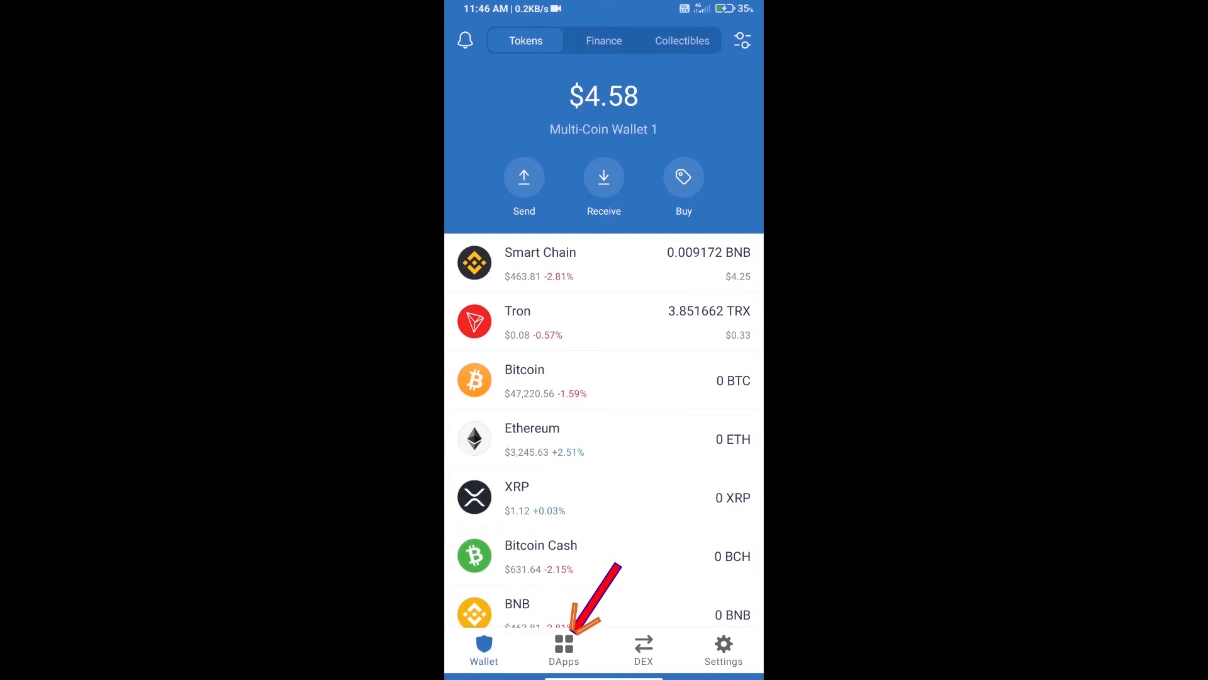
{"action": "left_click", "coordinate": [564, 650]}
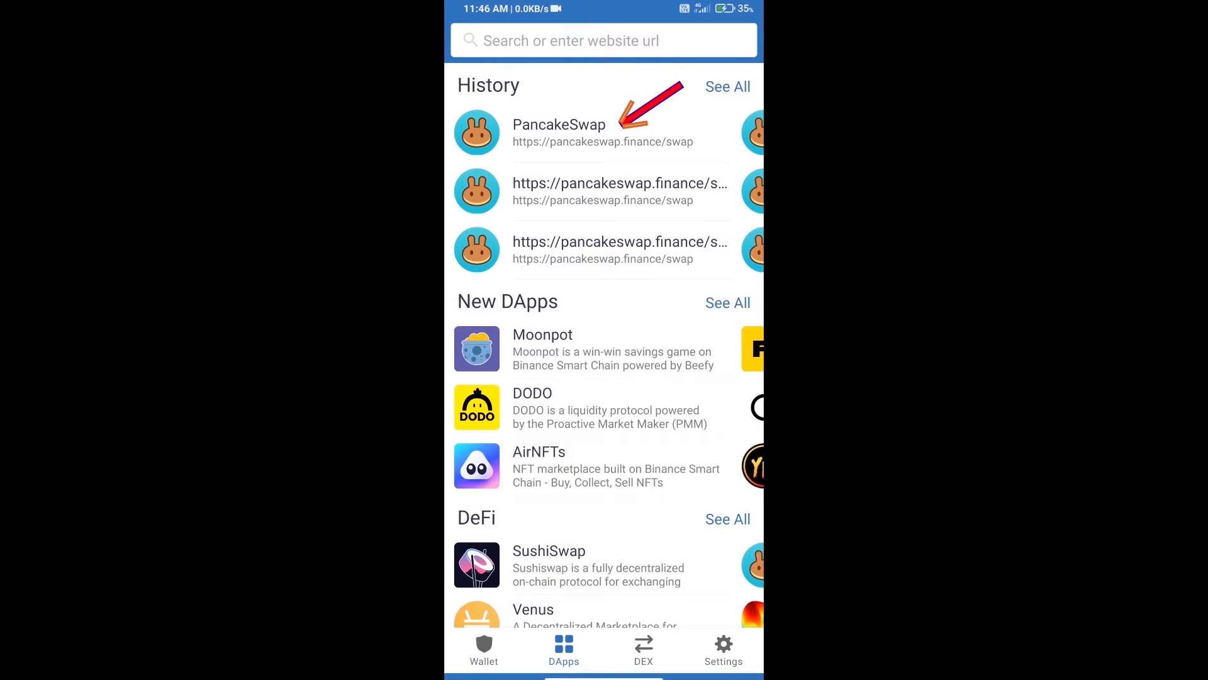
{"action": "left_click", "coordinate": [558, 131]}
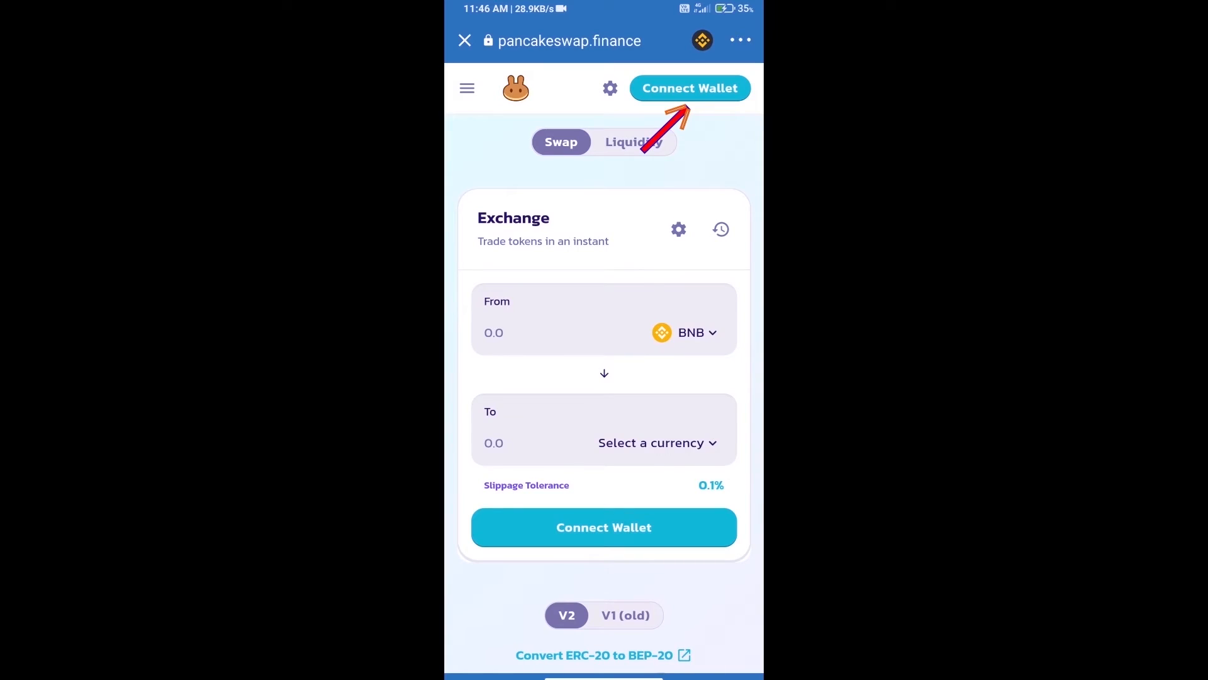
- Connect the Trust Wallet account to PancakeSwap through the Connect Wallet dialog
{"action": "left_click", "coordinate": [690, 88]}
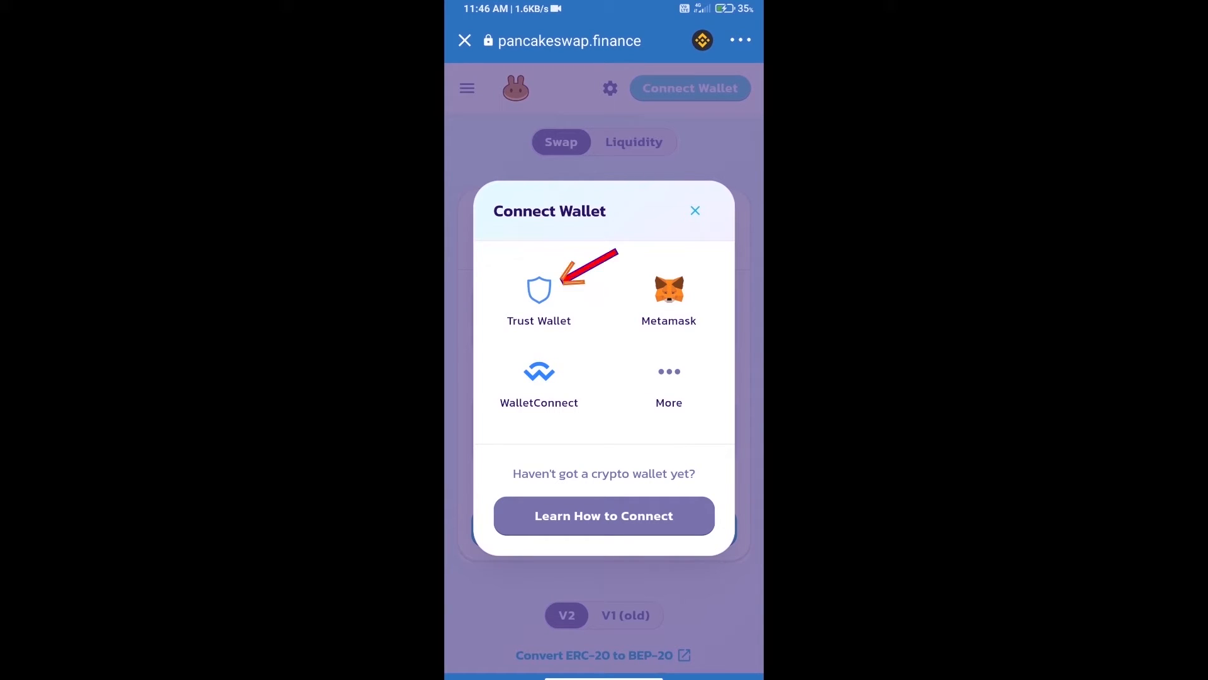
{"action": "left_click", "coordinate": [539, 291]}
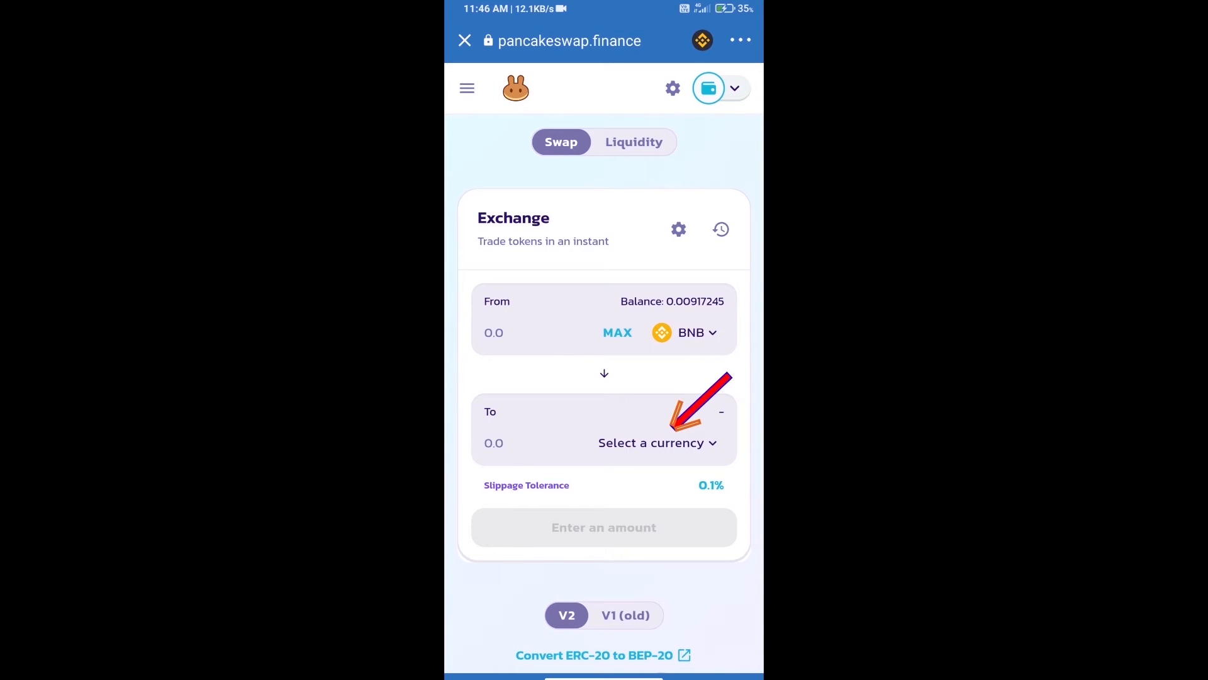
- Import Fans Squid (FST) by contract address as the To token, accepting the risk warning
{"action": "left_click", "coordinate": [650, 443]}
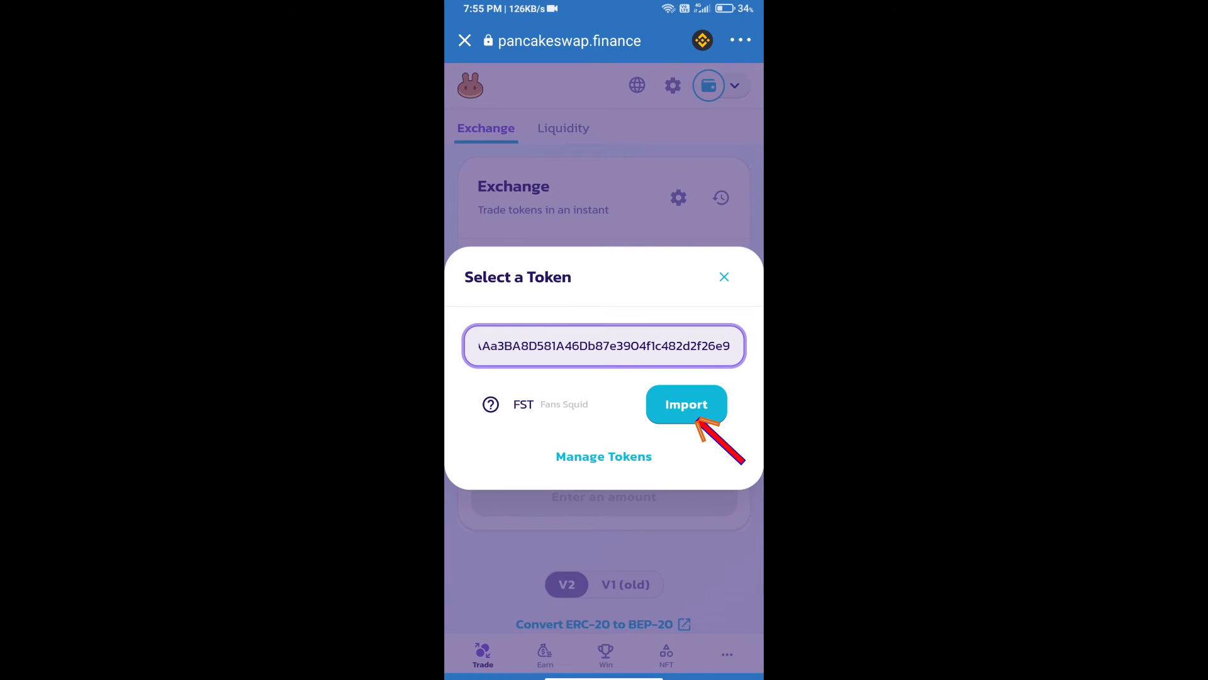
{"action": "left_click", "coordinate": [686, 404]}
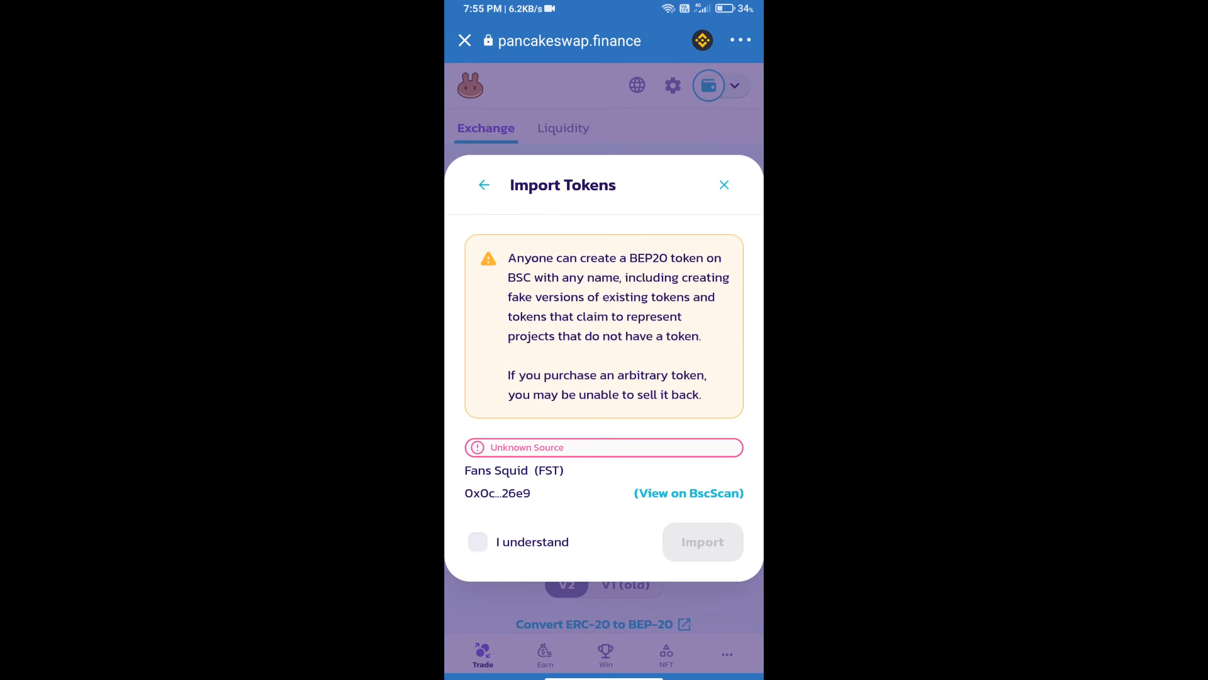
{"action": "left_click", "coordinate": [477, 542]}
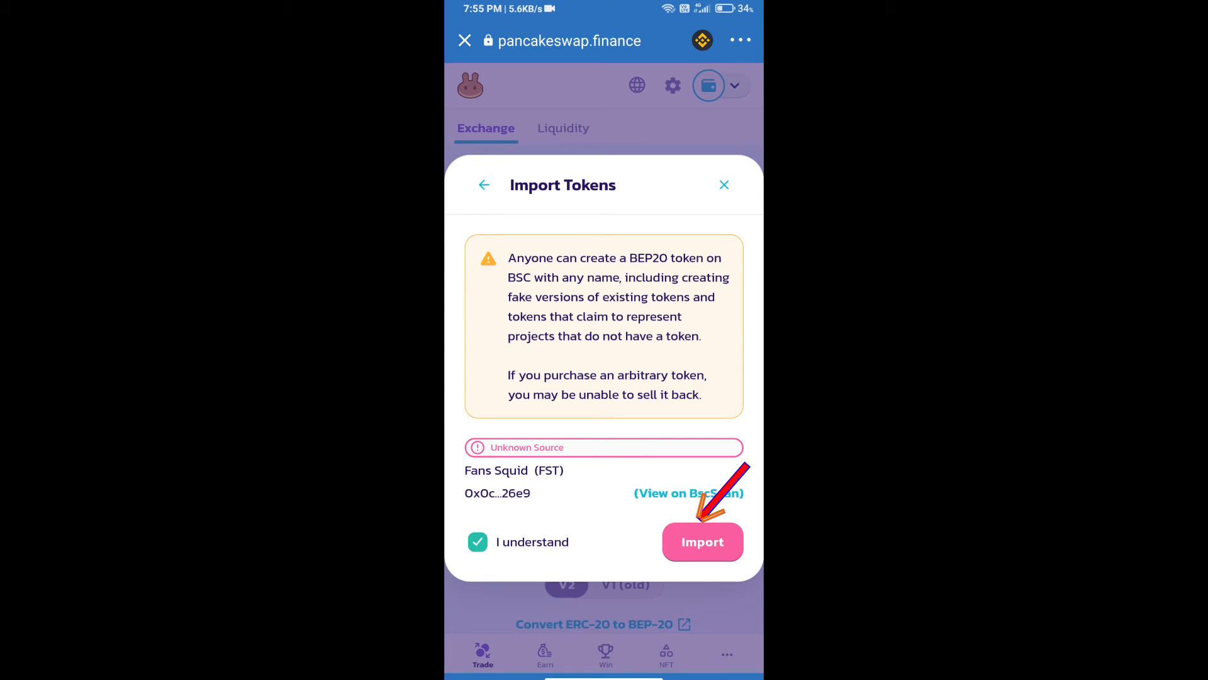
{"action": "left_click", "coordinate": [703, 541]}
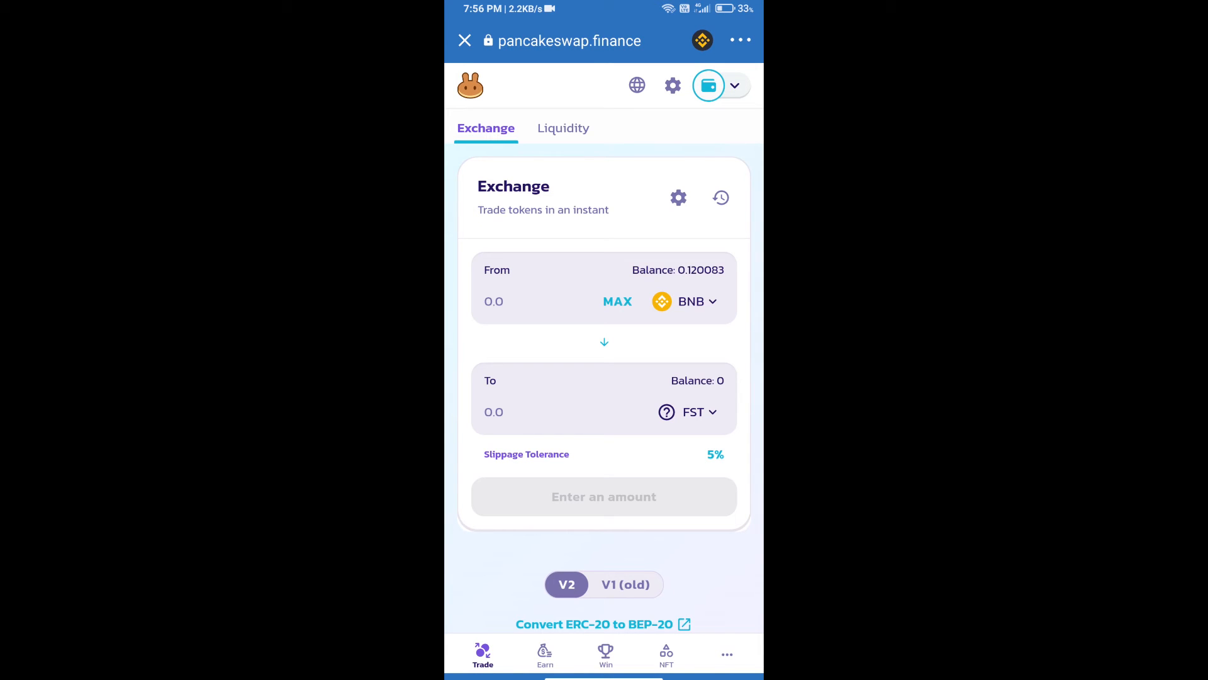
- Set the swap's slippage tolerance to 0.5% in PancakeSwap settings
{"action": "left_click", "coordinate": [678, 197]}
{"action": "type", "text": "0"}
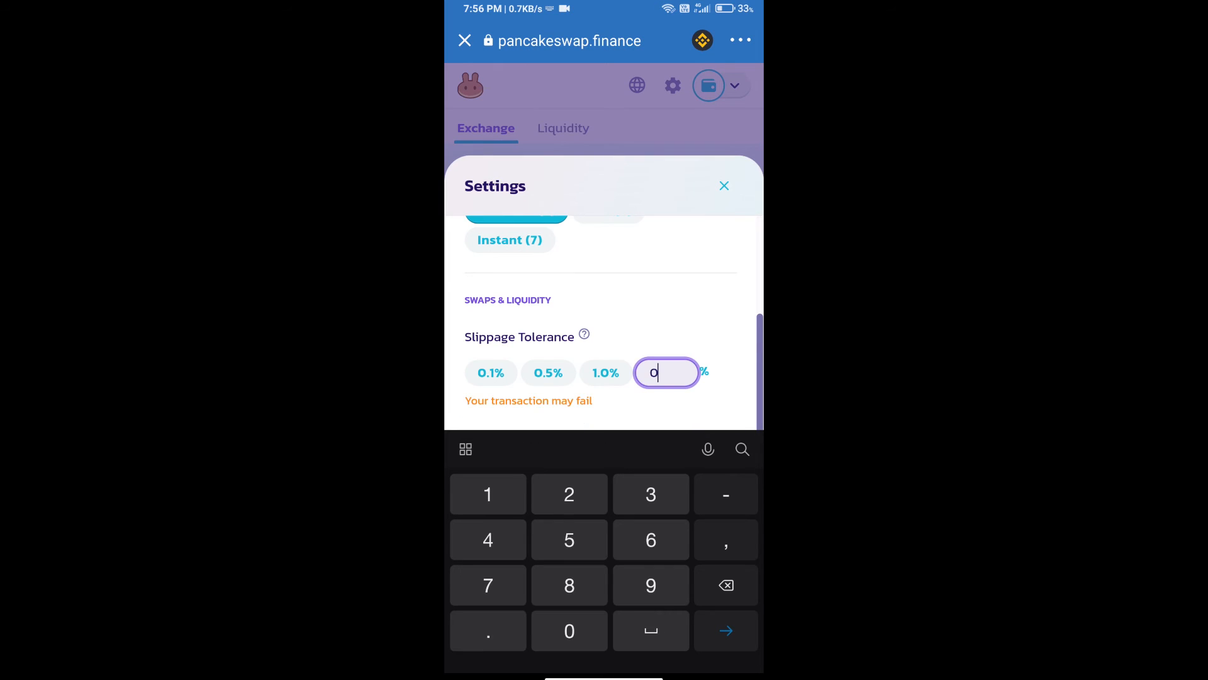
{"action": "type", "text": ".50"}
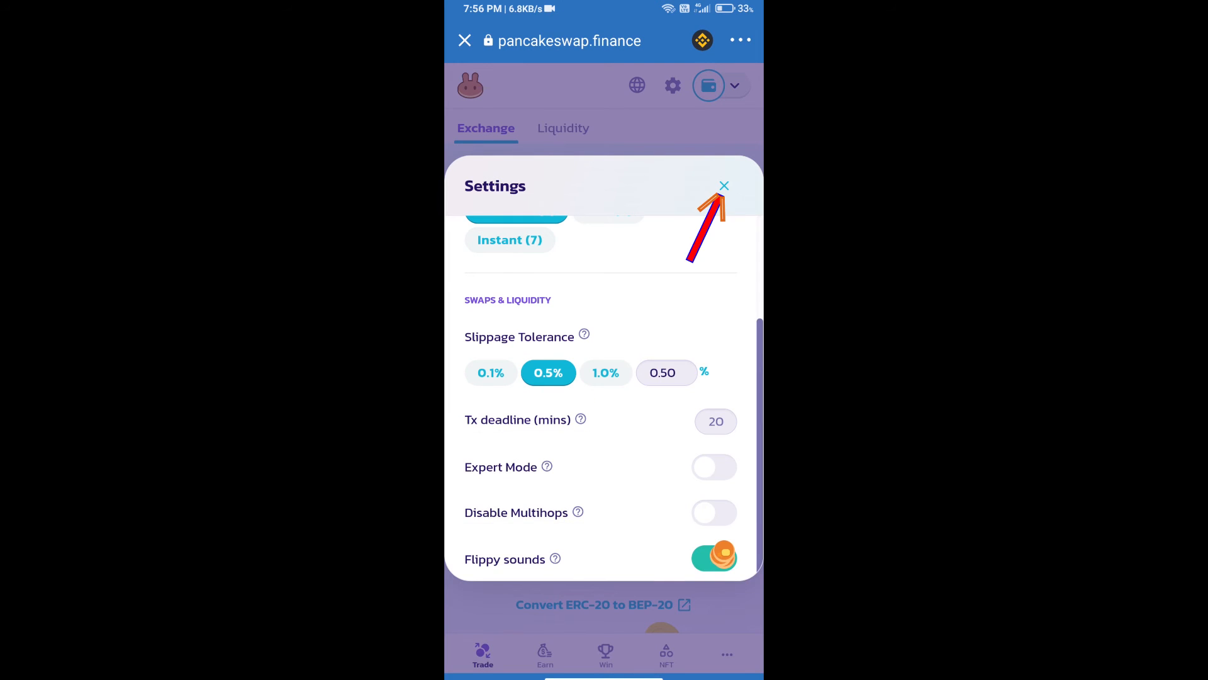
{"action": "left_click", "coordinate": [723, 186]}
{"action": "type", "text": "10000"}
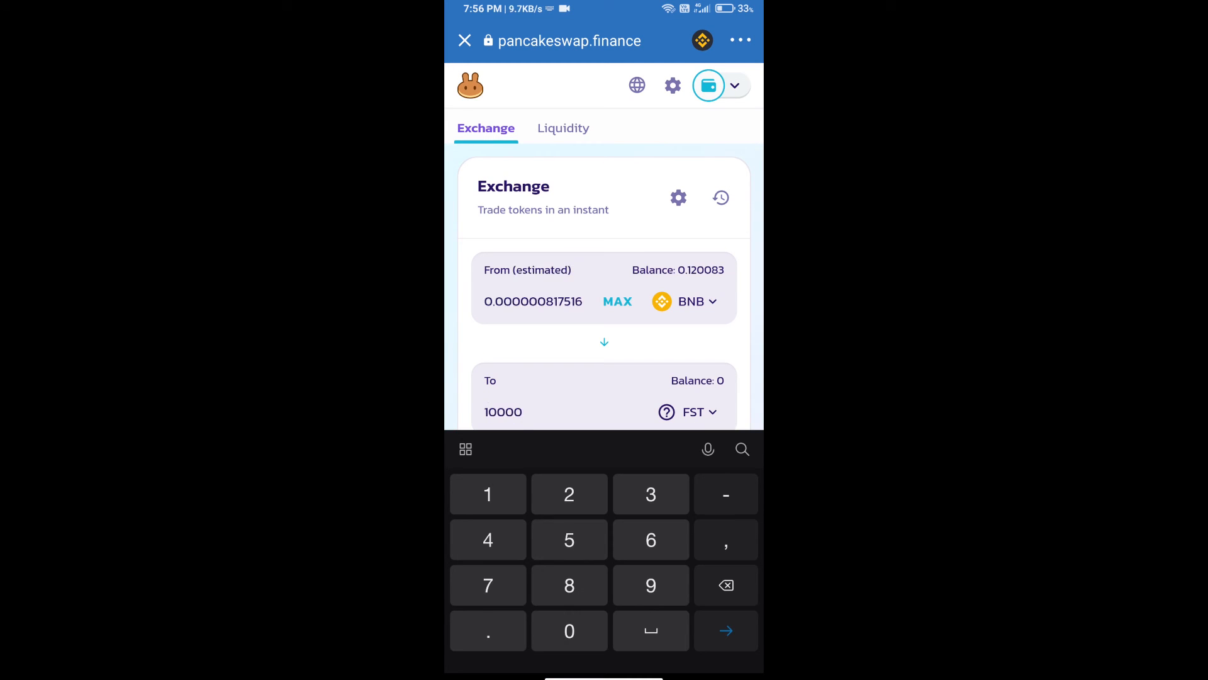
- Review and confirm the 10000 FST swap for about 0.00000082 BNB
{"action": "scroll", "scroll_direction": "down", "scroll_amount": 3}
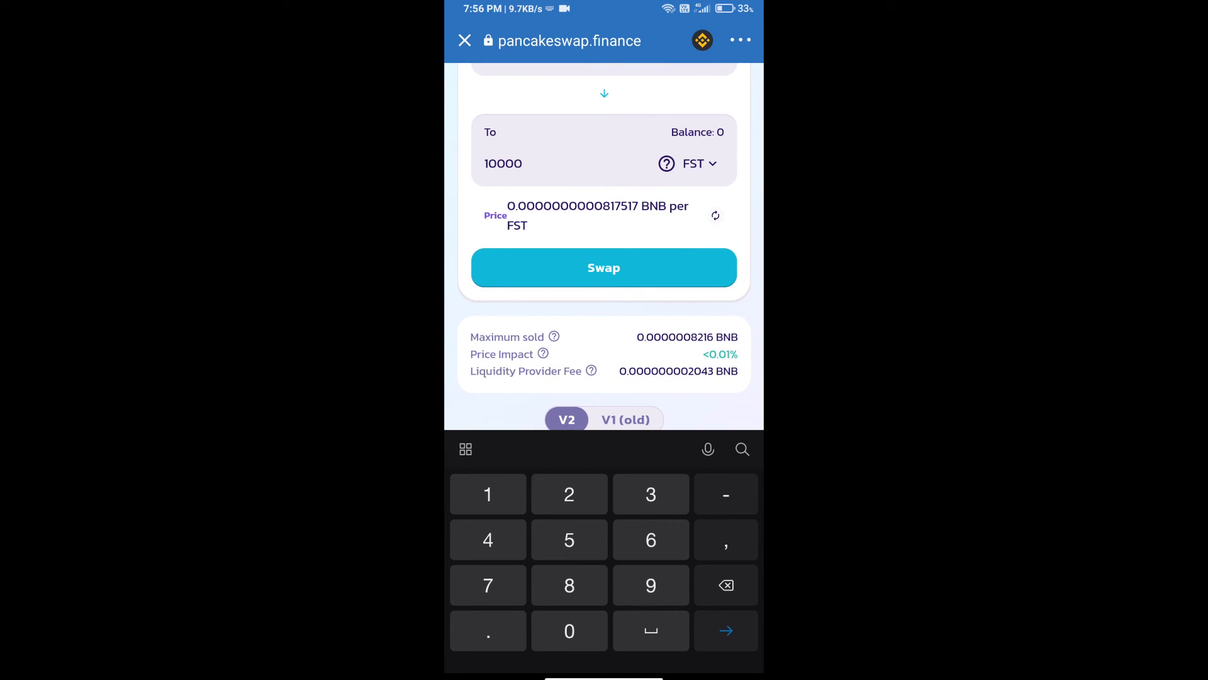
{"action": "left_click", "coordinate": [604, 268]}
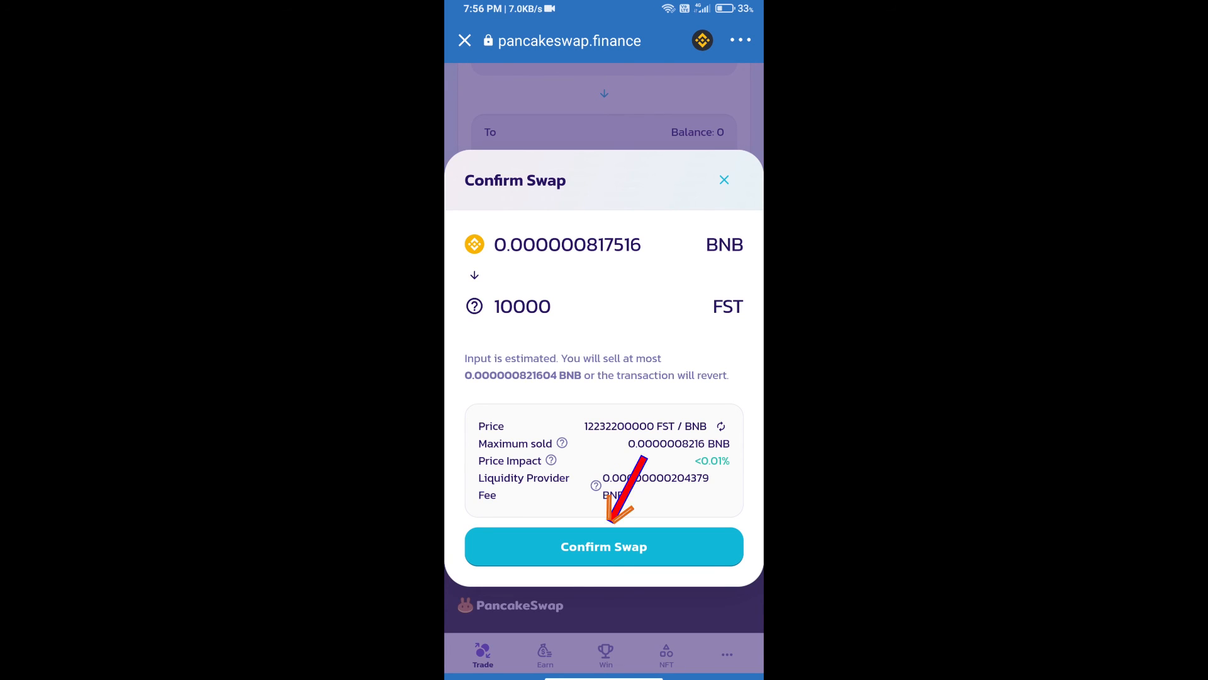
{"action": "left_click", "coordinate": [604, 547]}
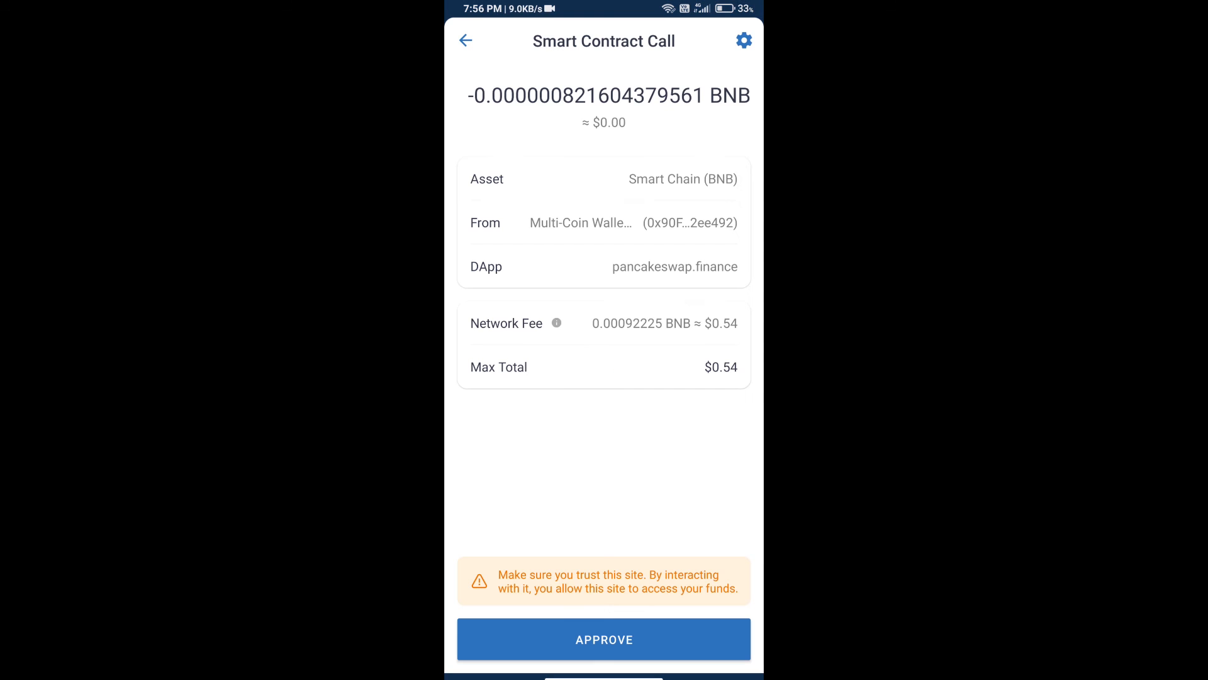